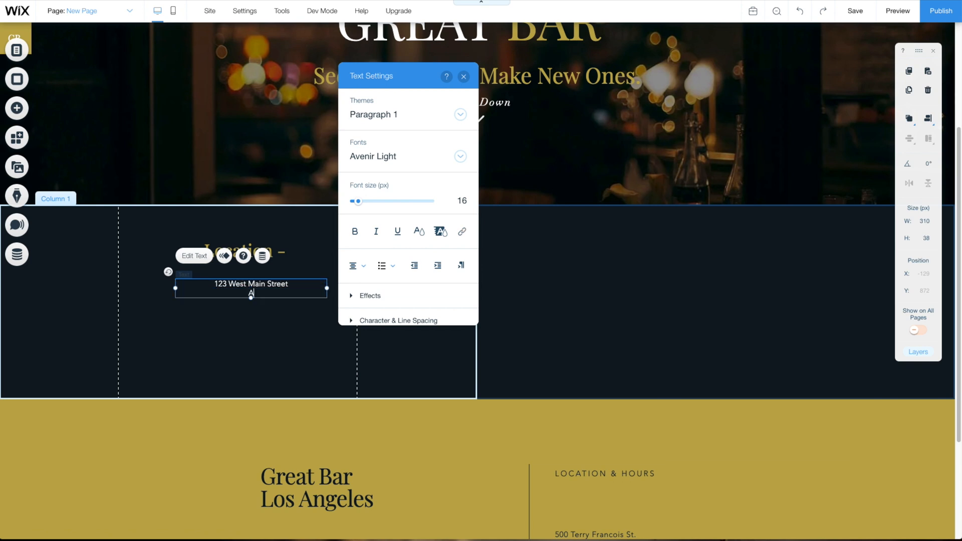
# - Enlarge the '123 West Main Street, Any Town, WA, USA' address text from 16 to 19 px
pyautogui.moveTo(357, 201); pyautogui.dragTo(360, 200)
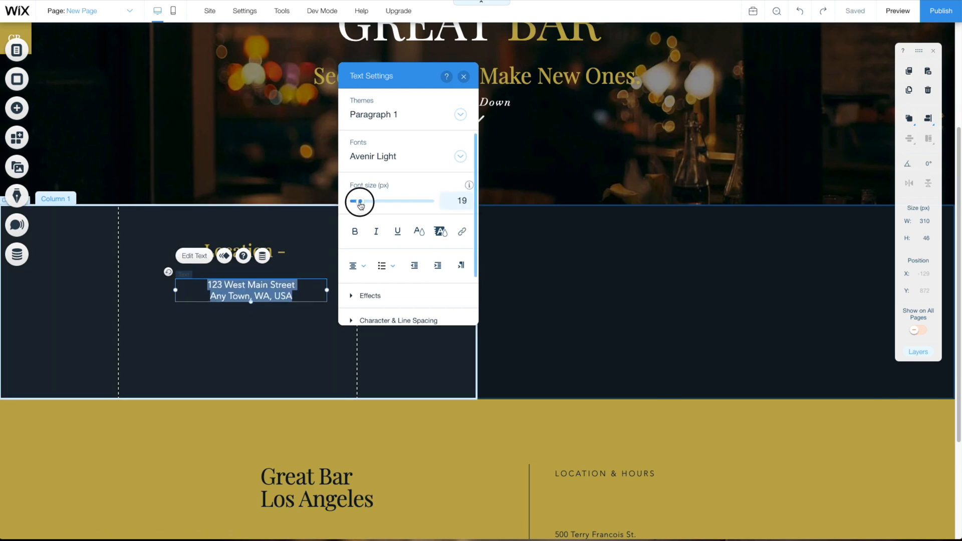